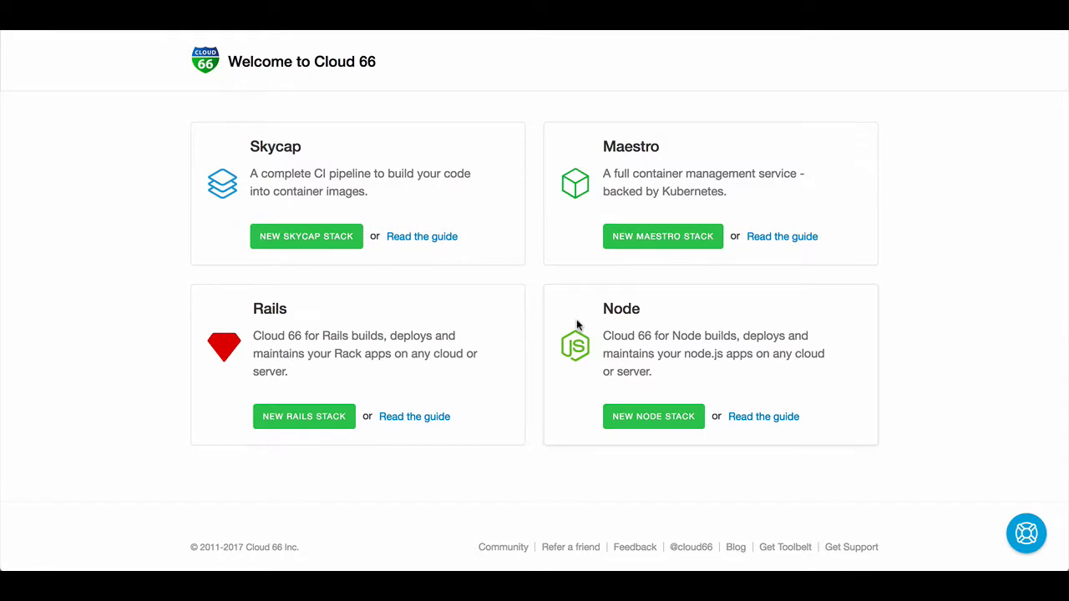
mouse_move(316, 240)
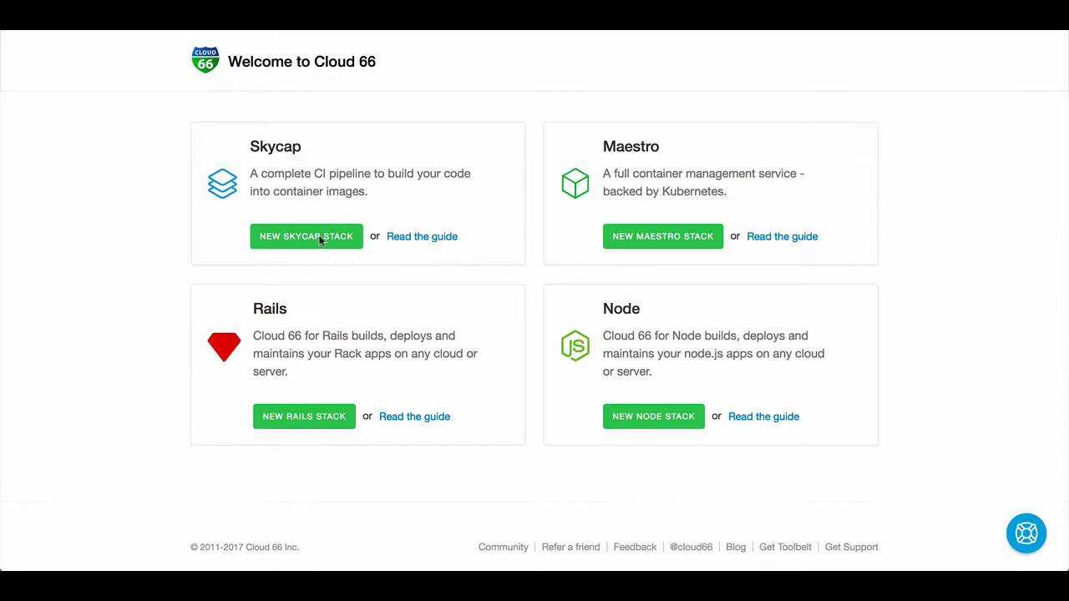
Create a new Skycap stack and name it 'Skycap Demo'.
left_click(306, 237)
type("Sky")
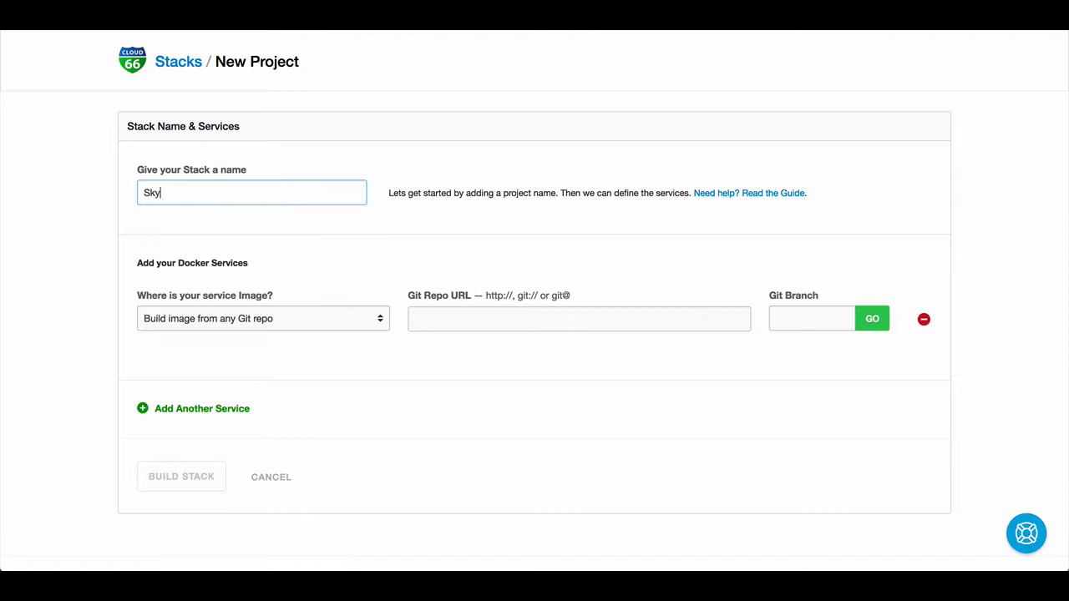
type("cap Demop")
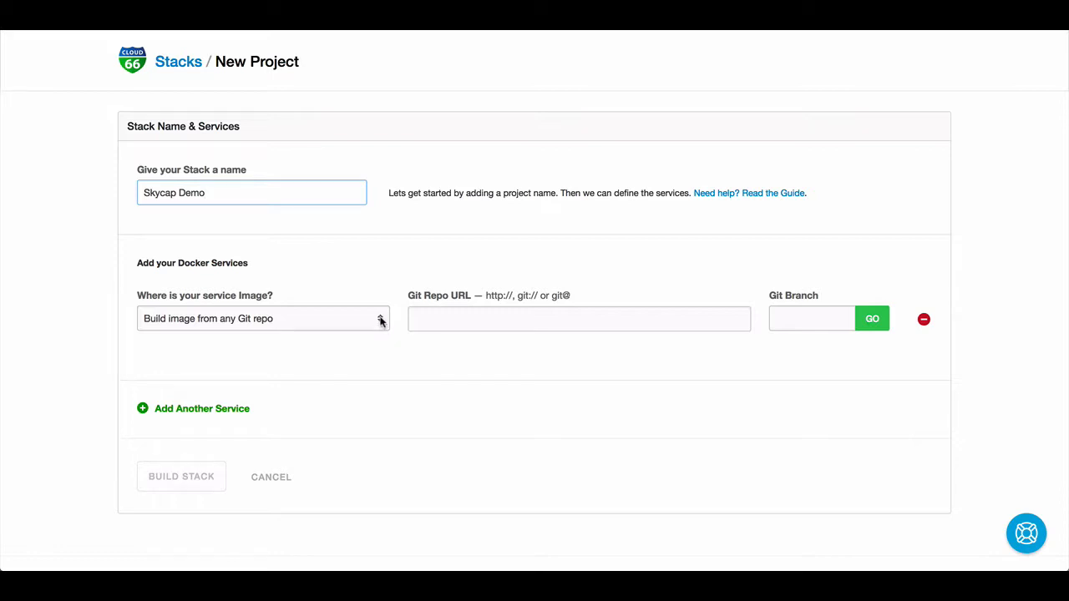
left_click(263, 318)
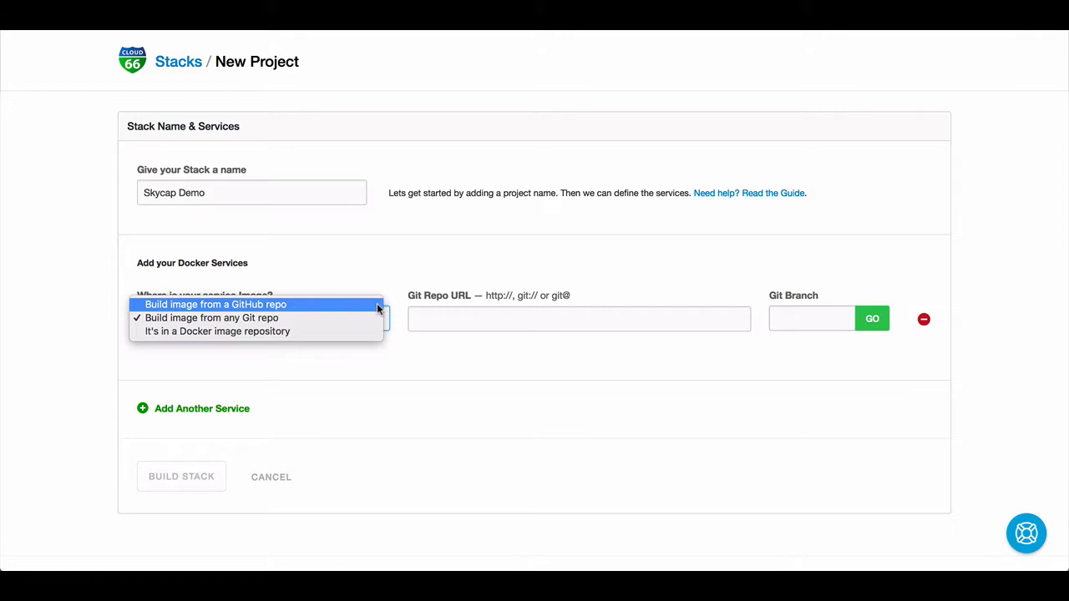
left_click(212, 318)
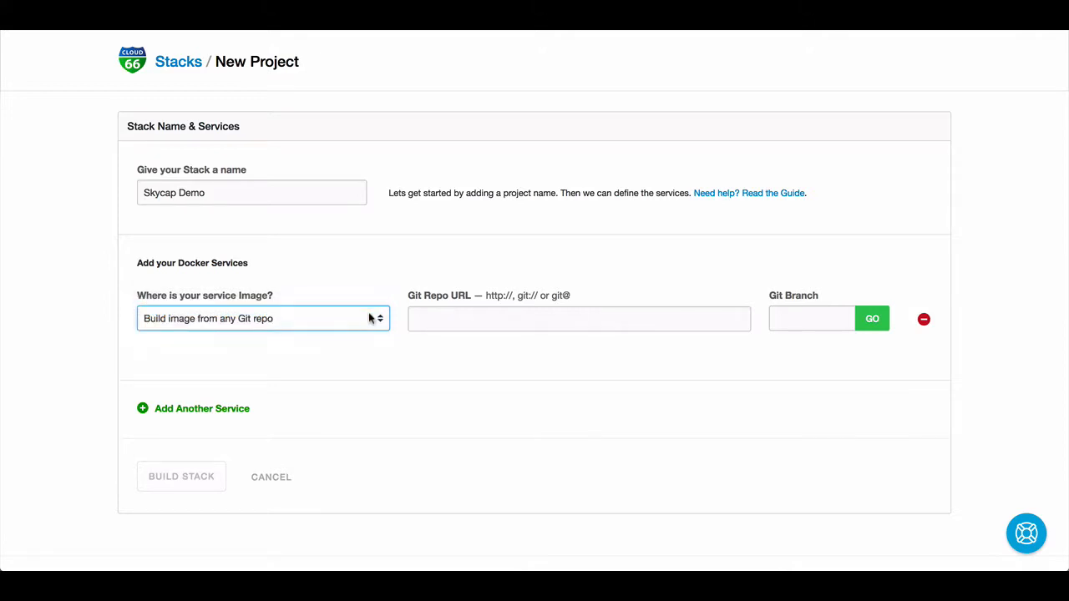
left_click(578, 318)
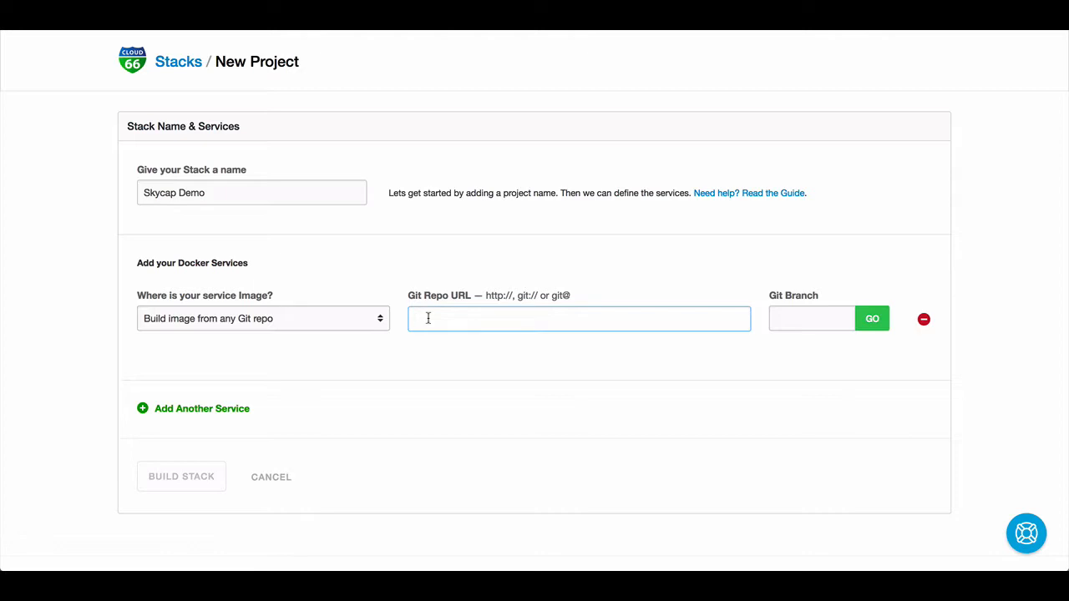
type("https://github.com/cloud66-samples/pilot.git")
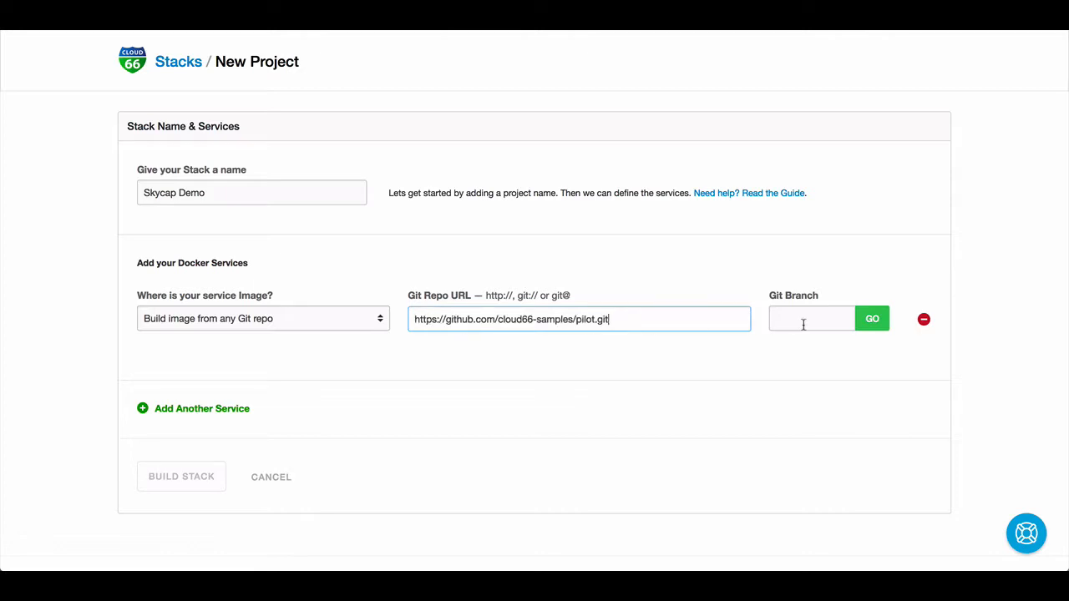
type("master")
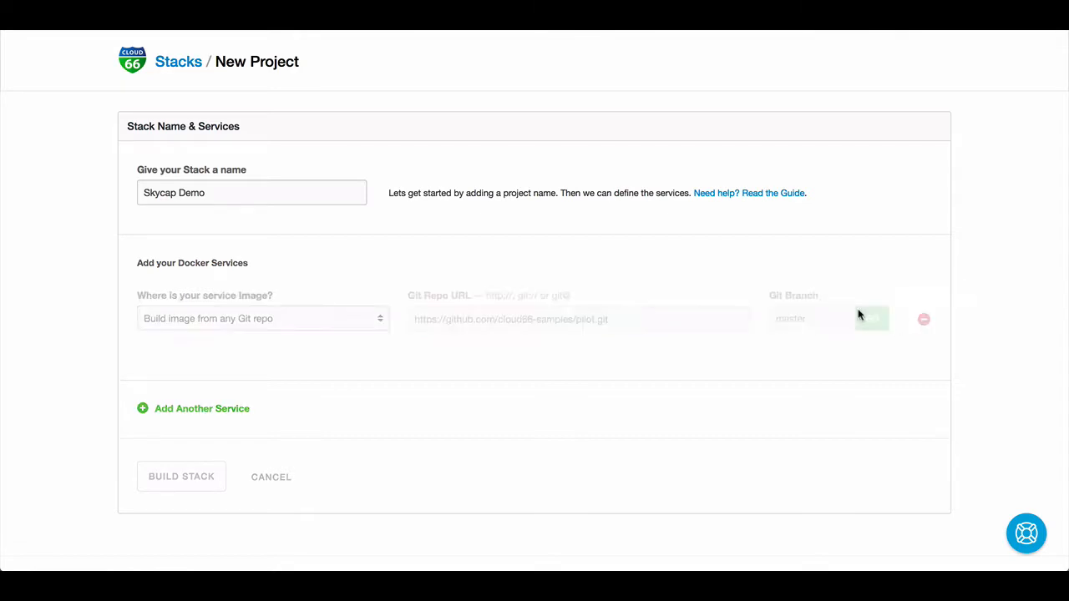
left_click(872, 318)
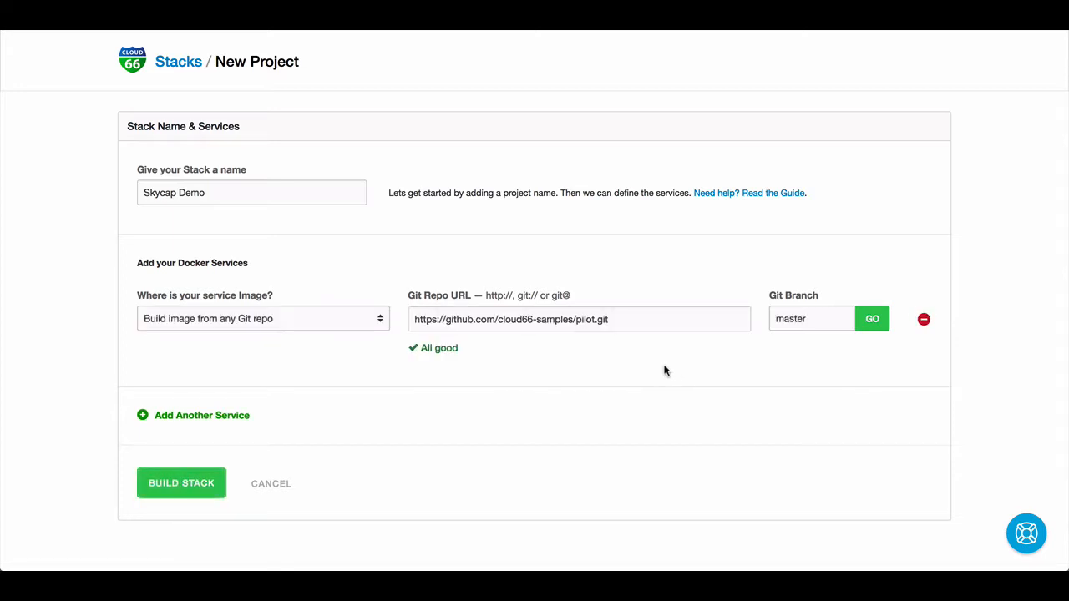
Build the Skycap Demo stack and view the pilot service's image build log.
left_click(181, 482)
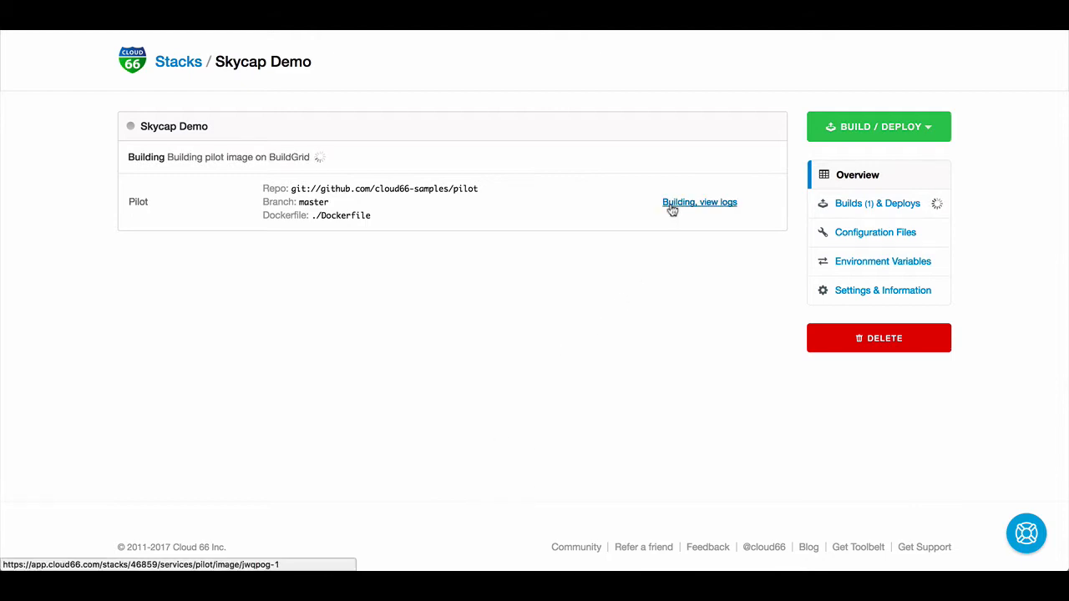
left_click(699, 202)
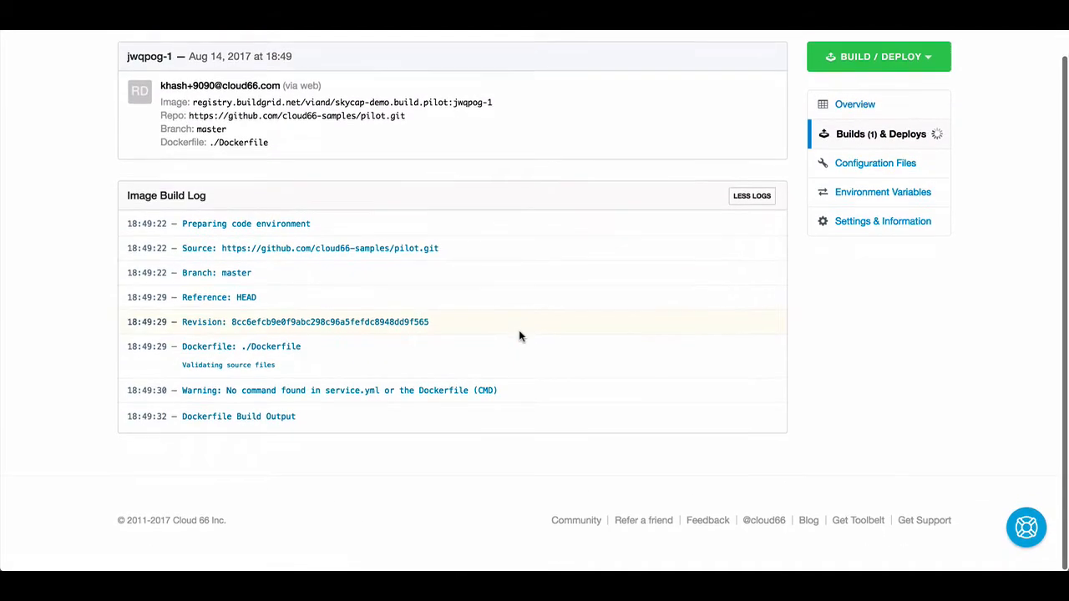